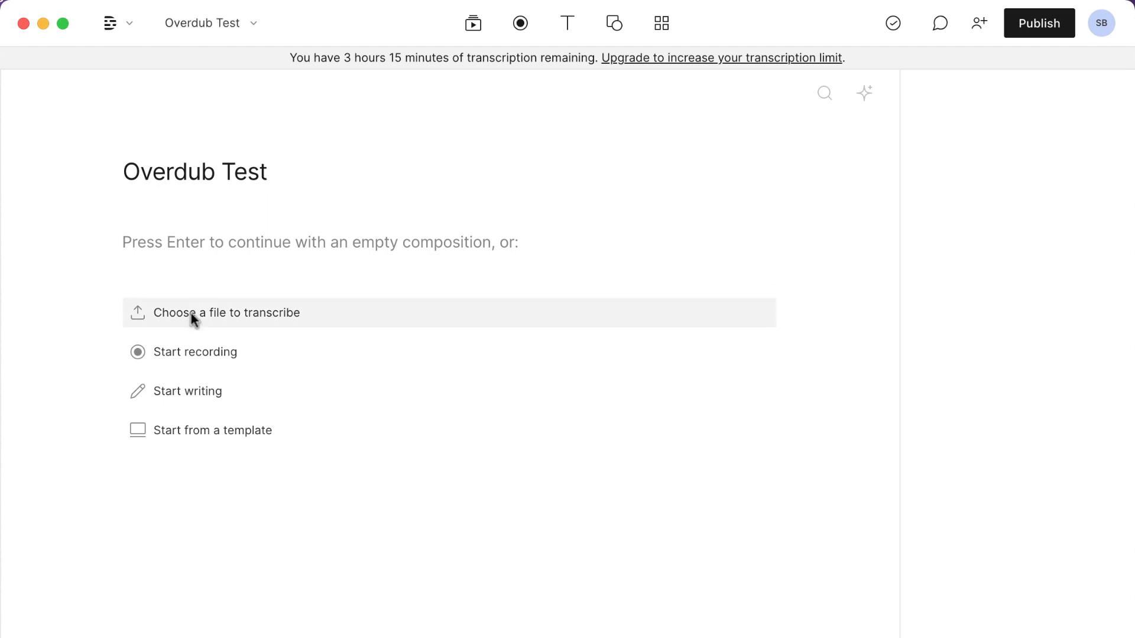
Add TestOverdub.m4a to the Overdub Test composition and start English transcription.
click(227, 313)
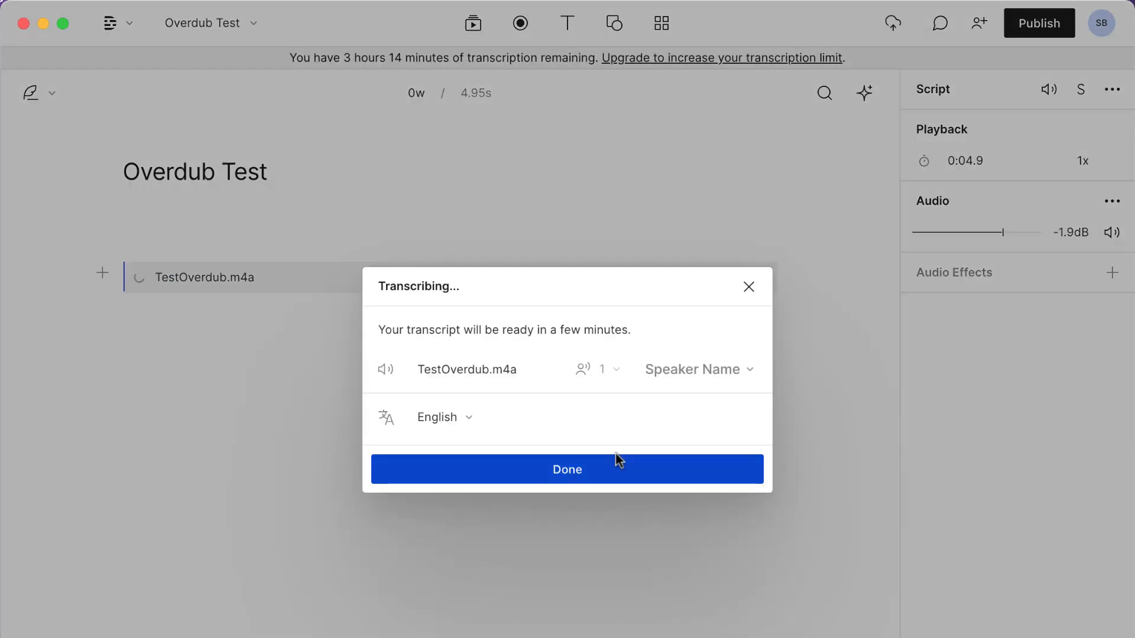
Dismiss the Transcribing notice and wait for the 'two plus two equals five' transcript.
click(567, 468)
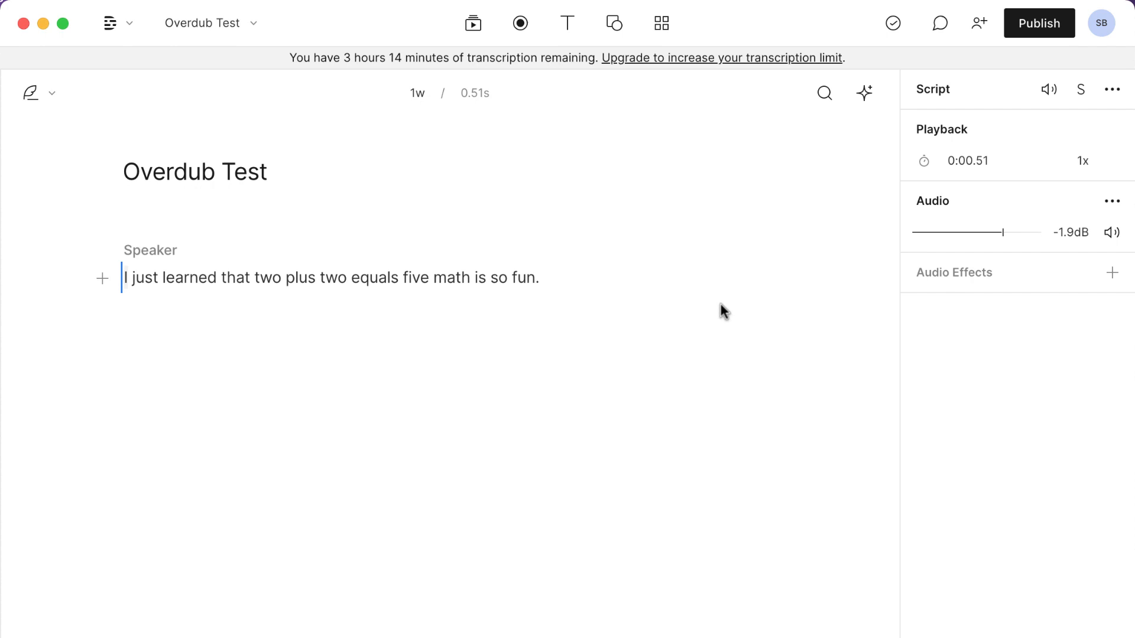
mouse_move(608, 335)
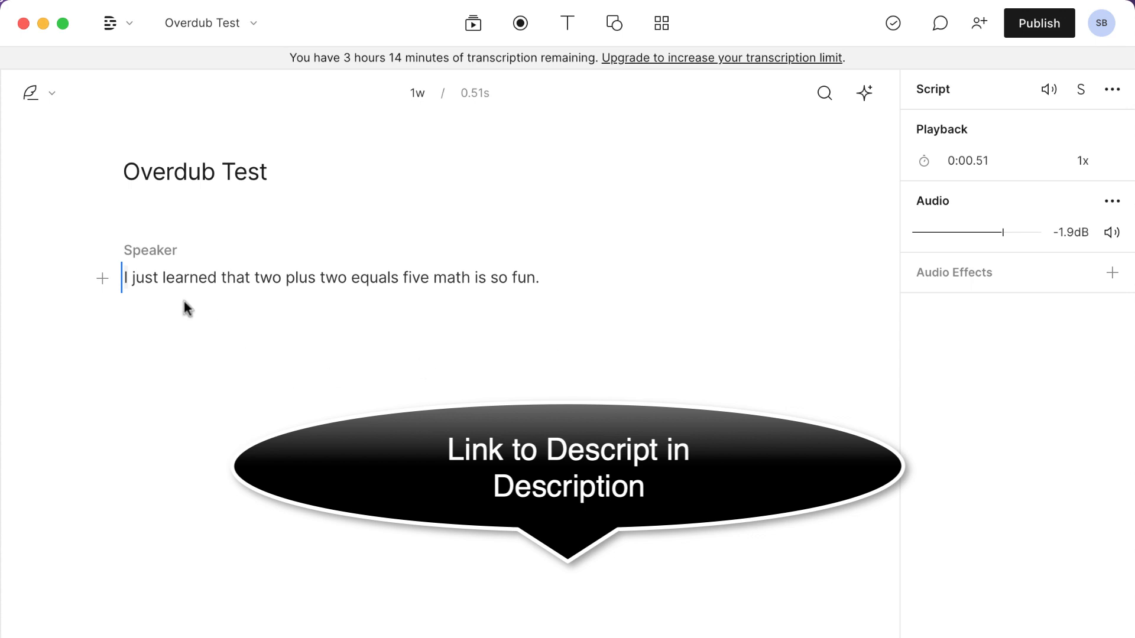
double_click(374, 277)
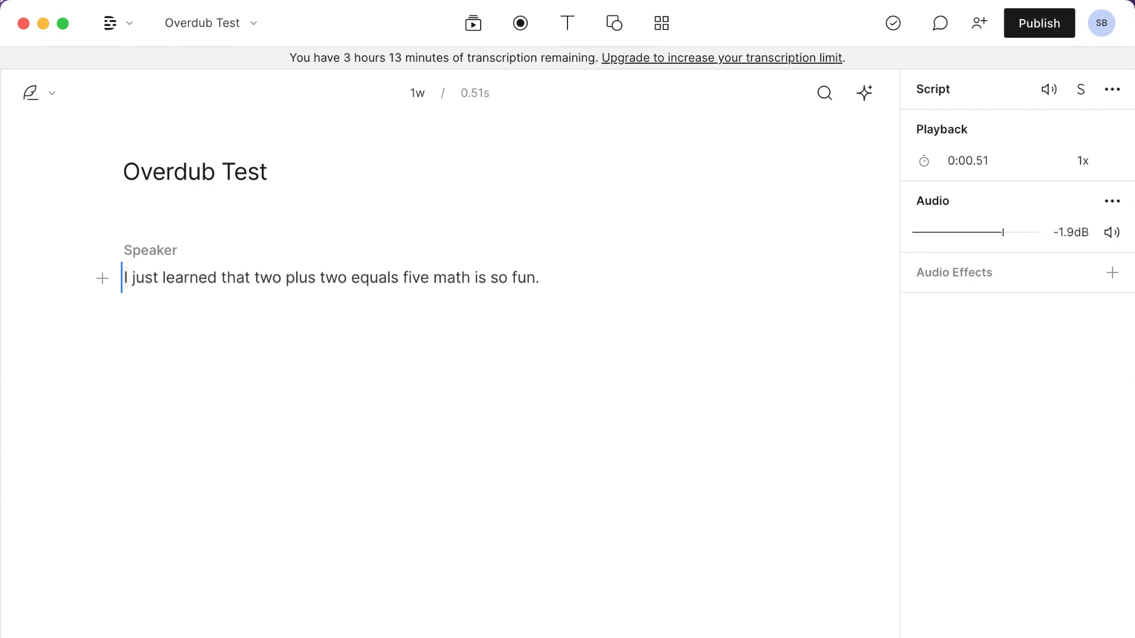
Reopen Overdub Test from the projects list and play the 4.9-second recording.
click(116, 22)
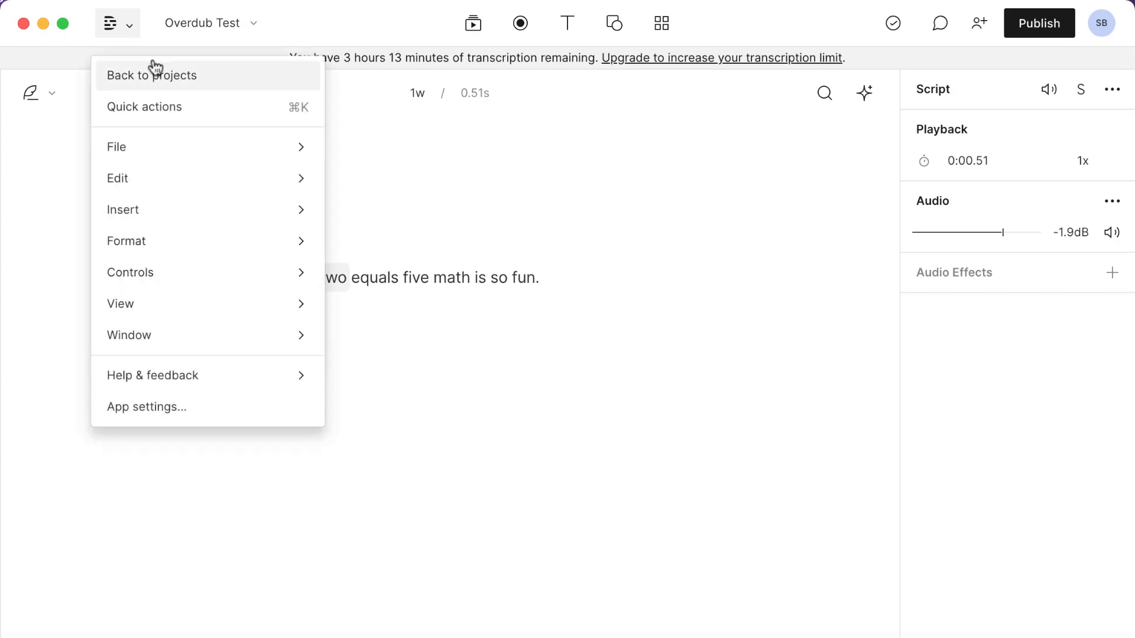
click(152, 75)
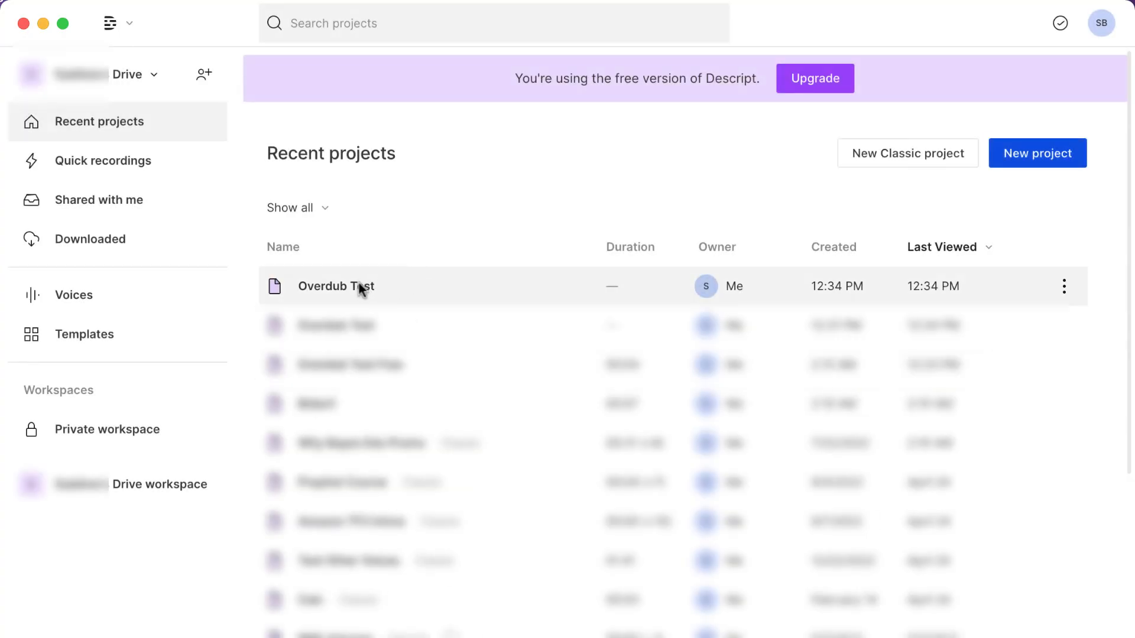
double_click(336, 286)
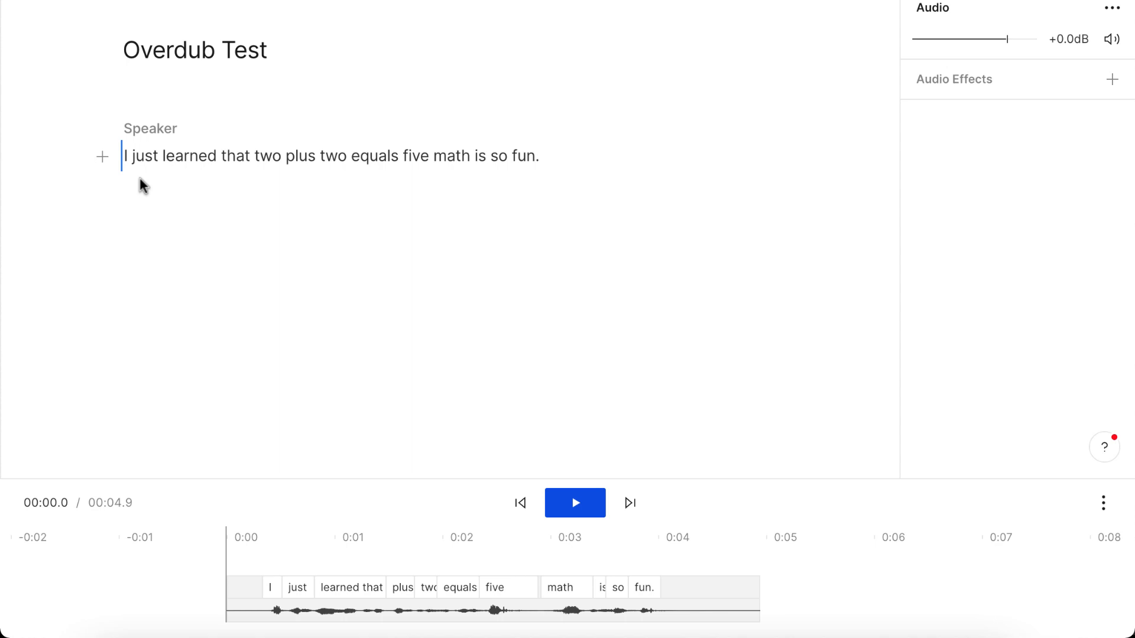
mouse_move(607, 451)
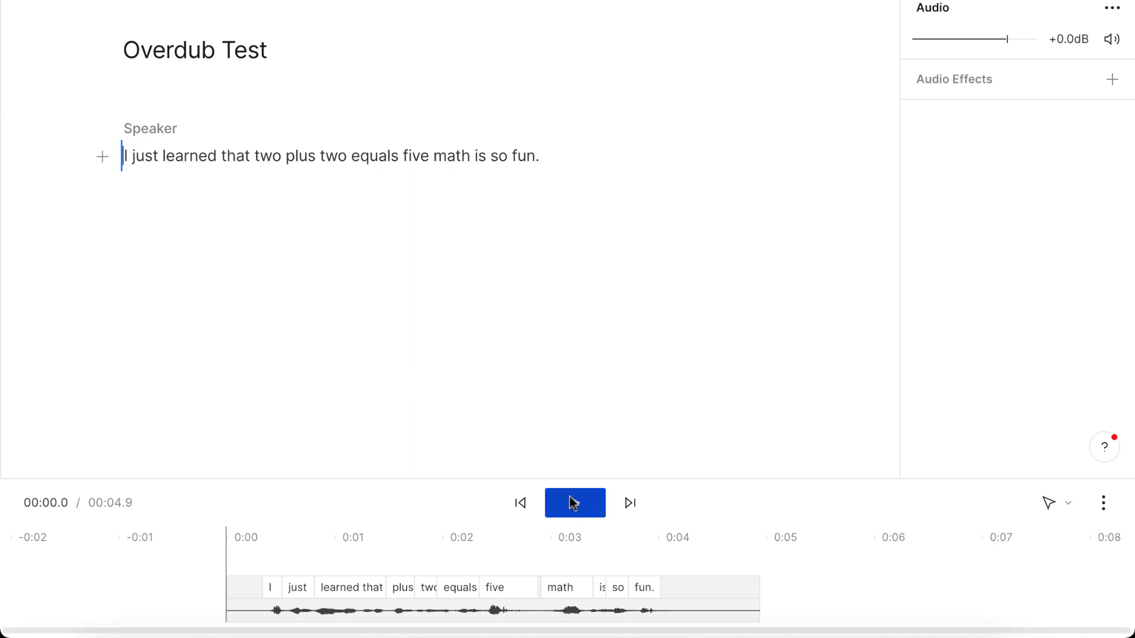
click(574, 502)
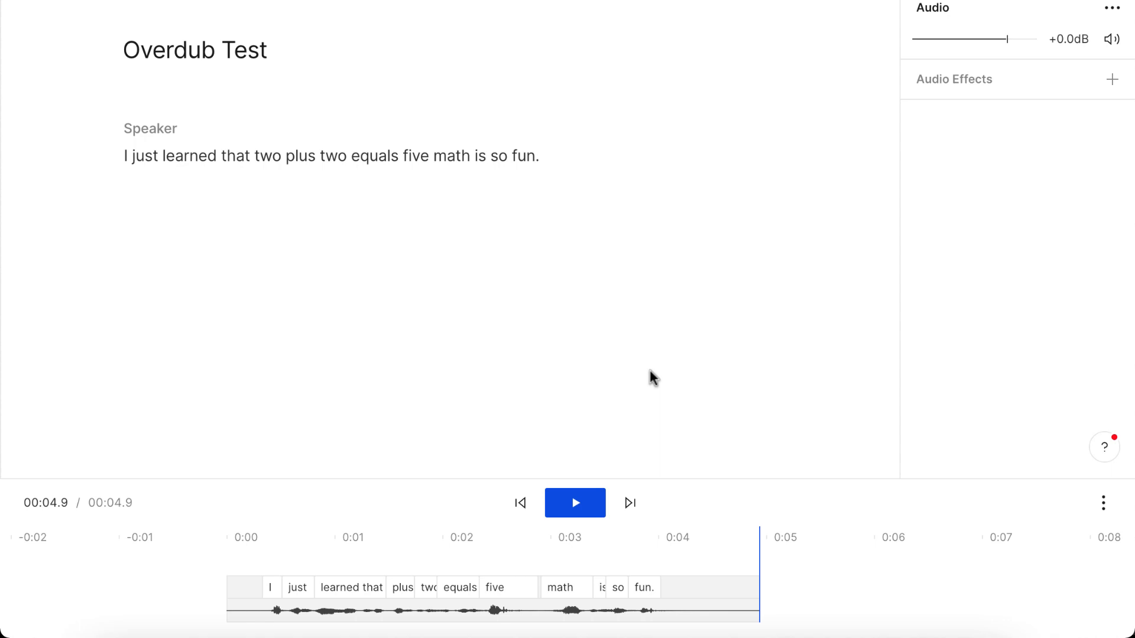
mouse_move(472, 304)
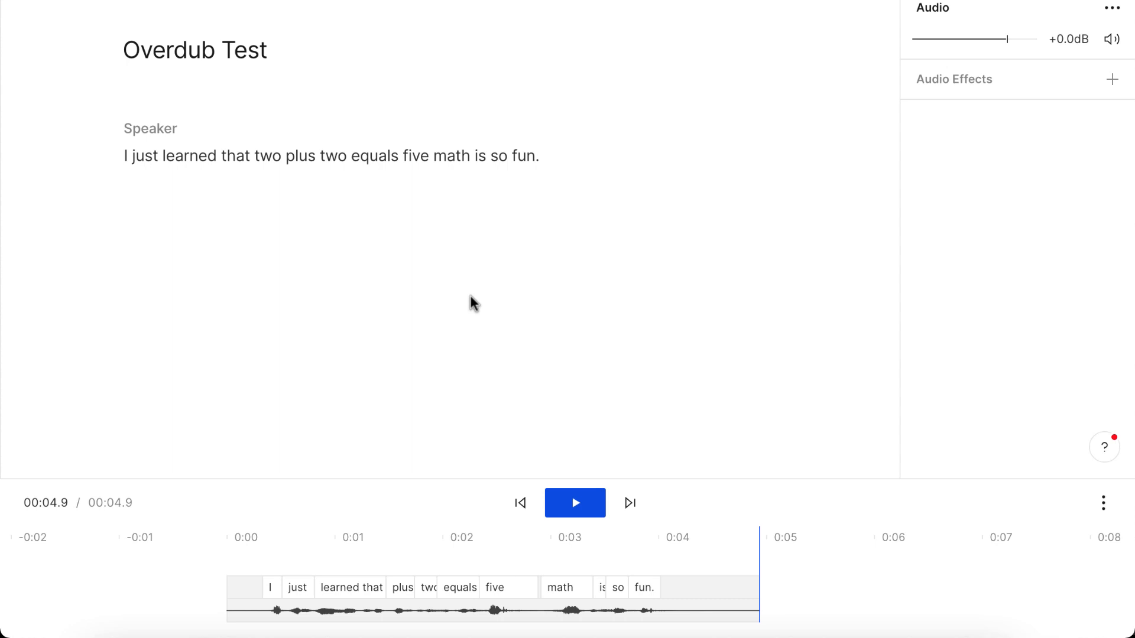
Select 'five' for overdubbing and set the transcript's speaker to LP.
double_click(416, 155)
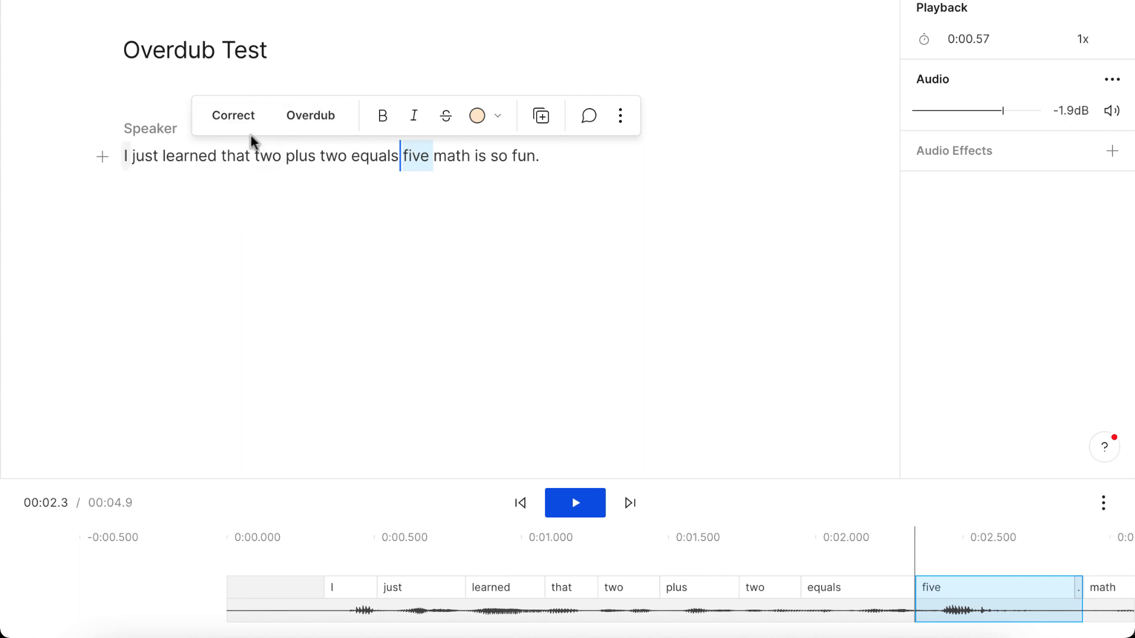
mouse_move(307, 188)
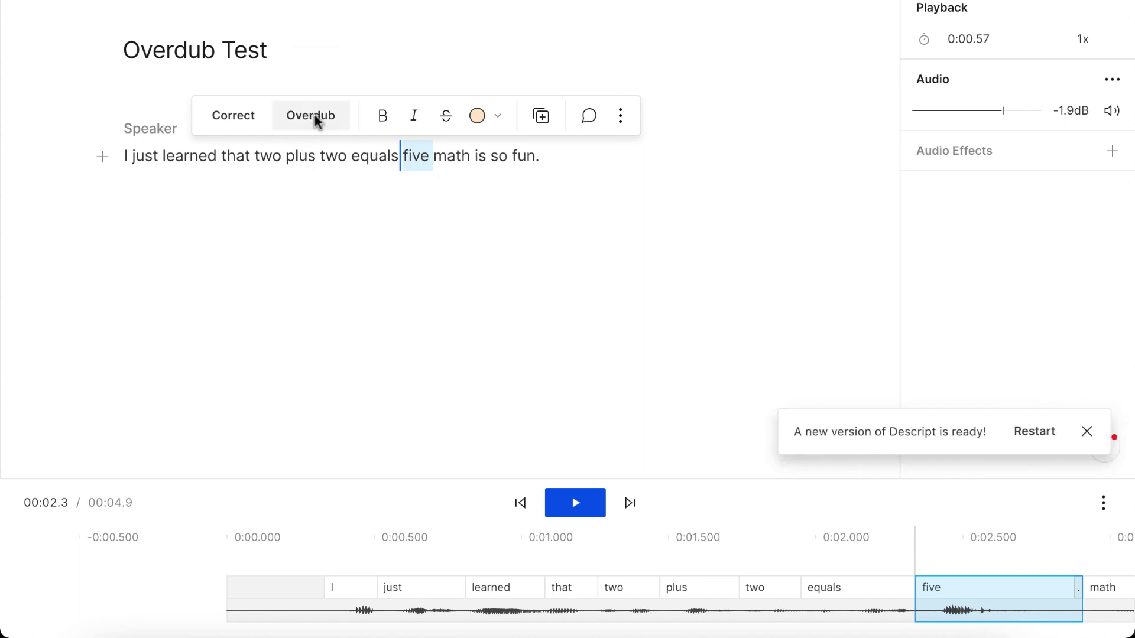
click(310, 115)
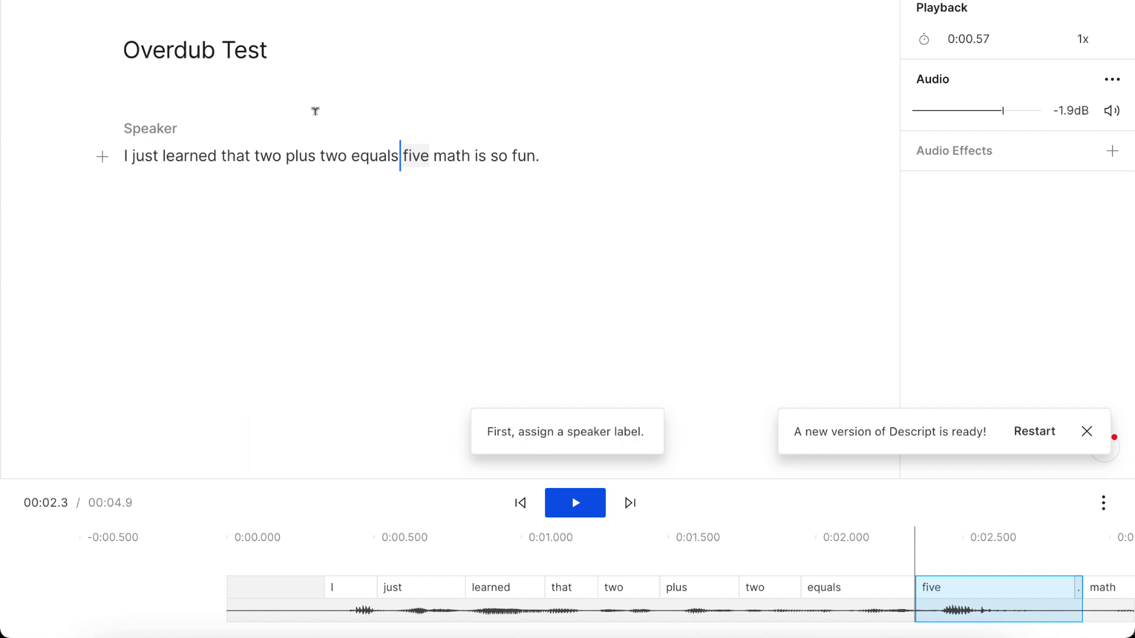
mouse_move(1109, 384)
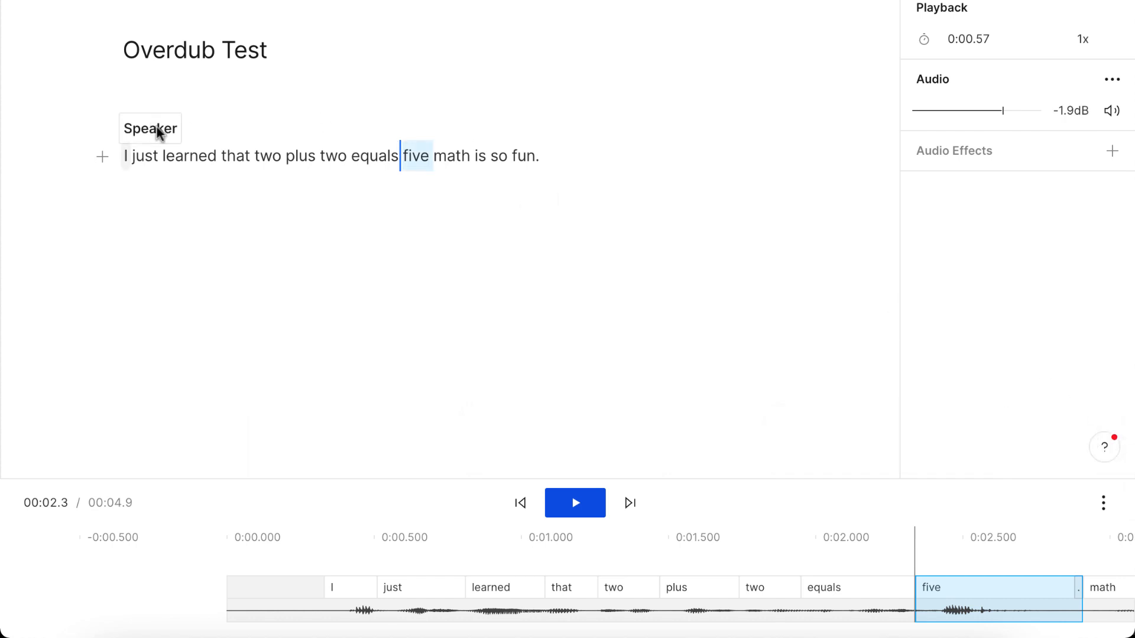
click(150, 129)
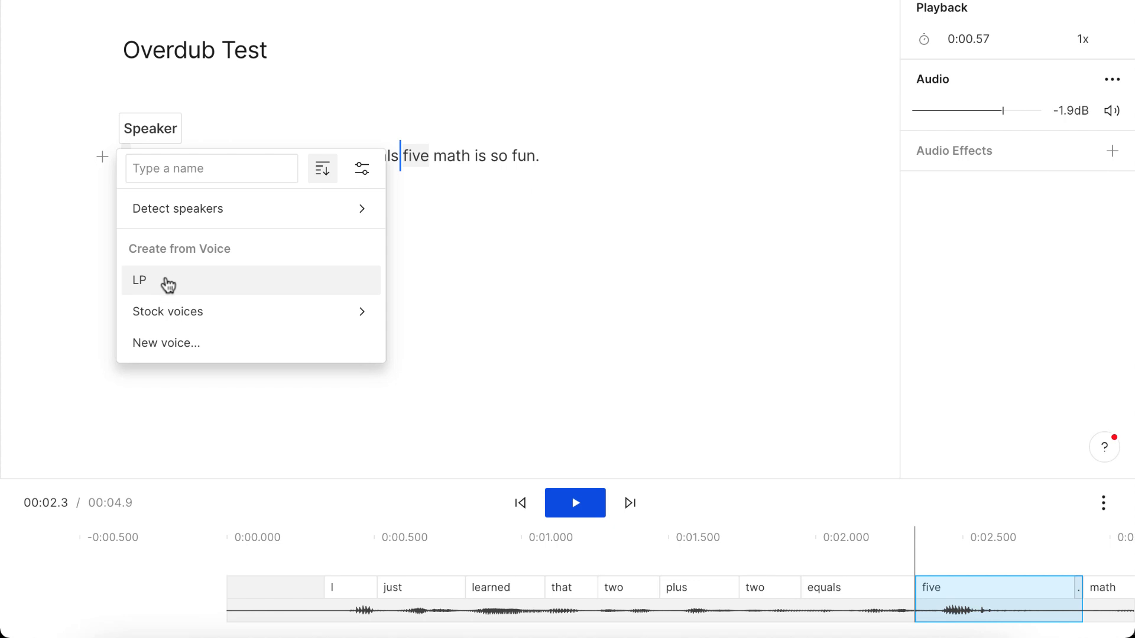
click(138, 280)
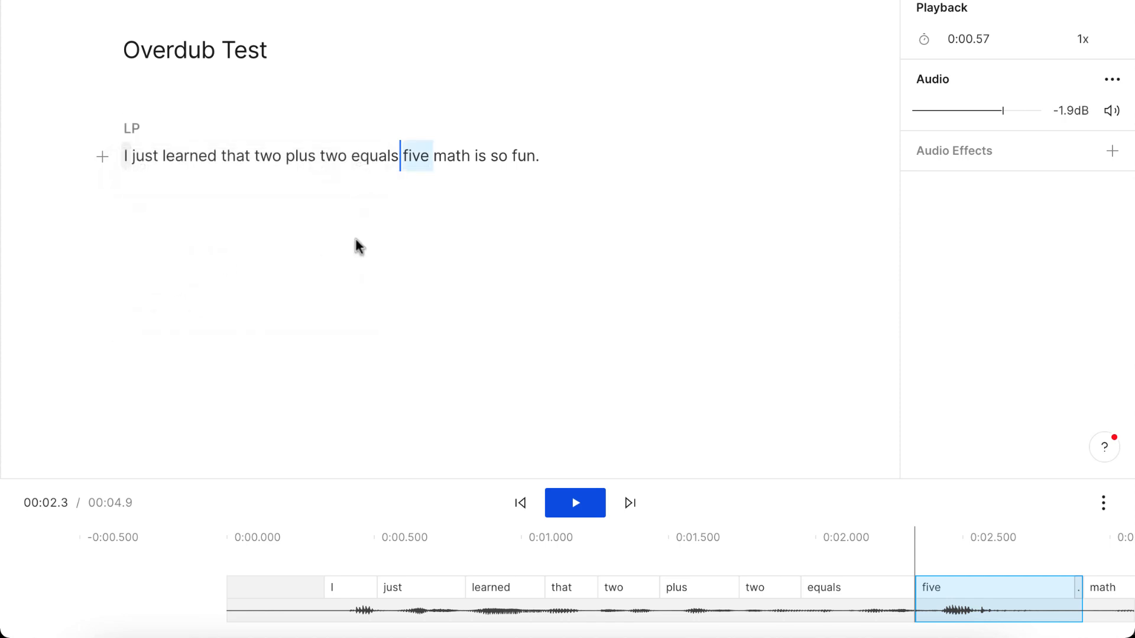
mouse_move(419, 152)
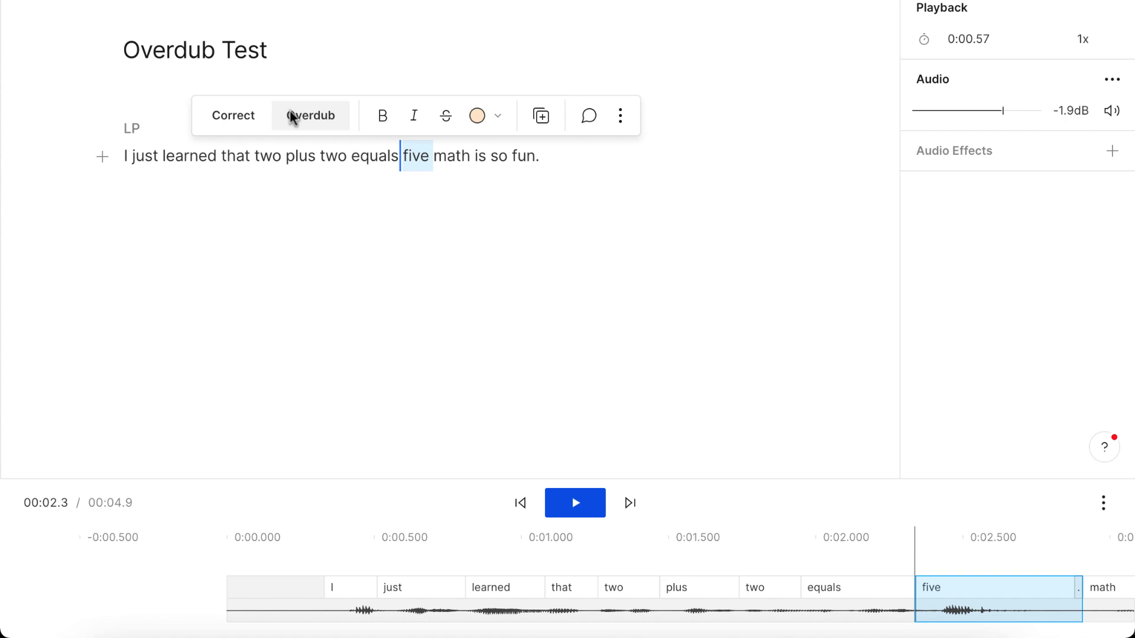
Overdub 'five' as 'four' in the LP voice, adjust spacing, and rewind playback.
click(309, 115)
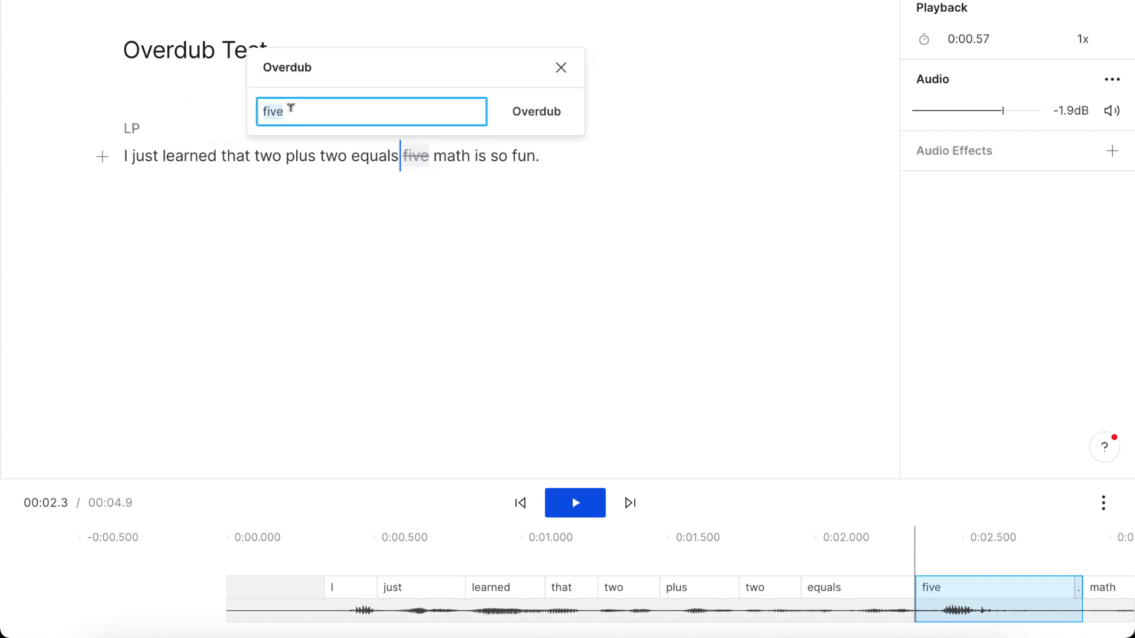
text(four)
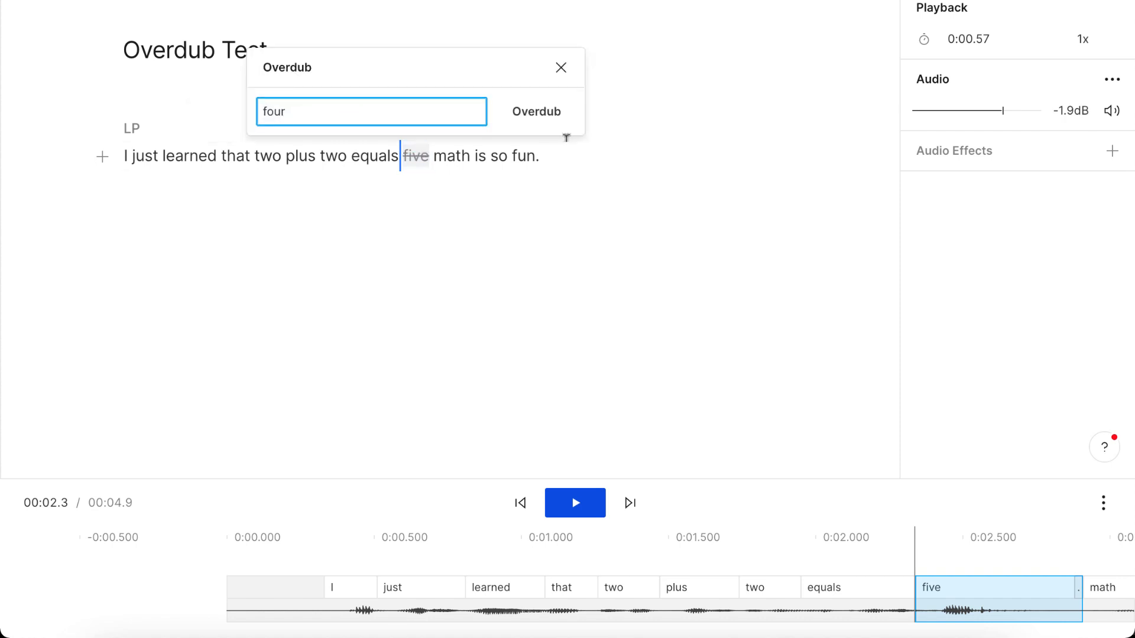
click(537, 112)
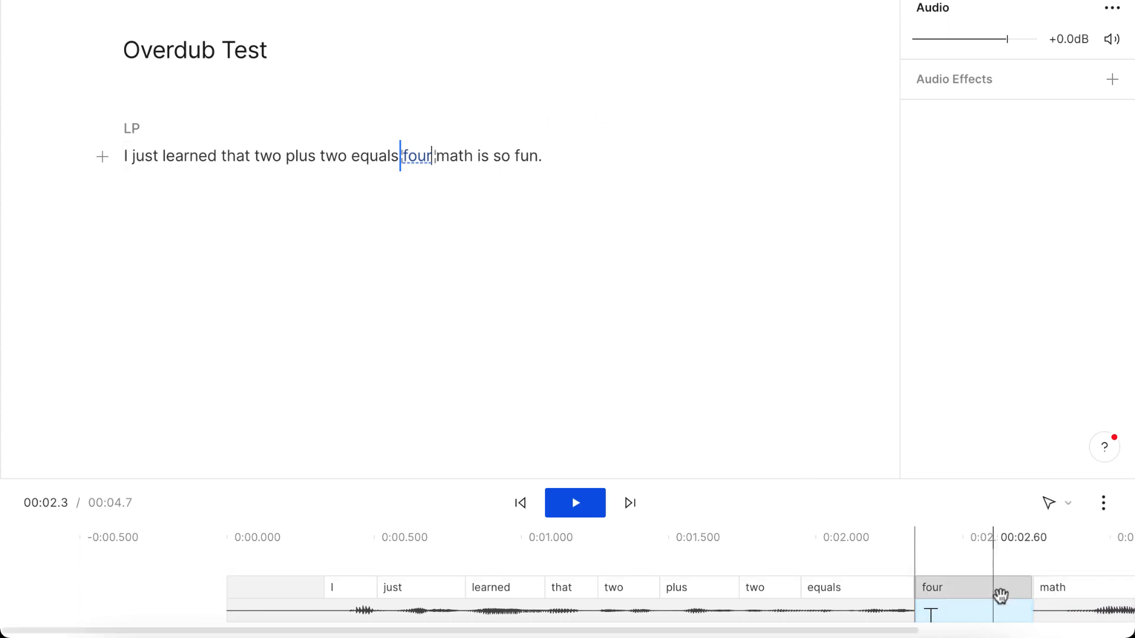
mouse_move(881, 530)
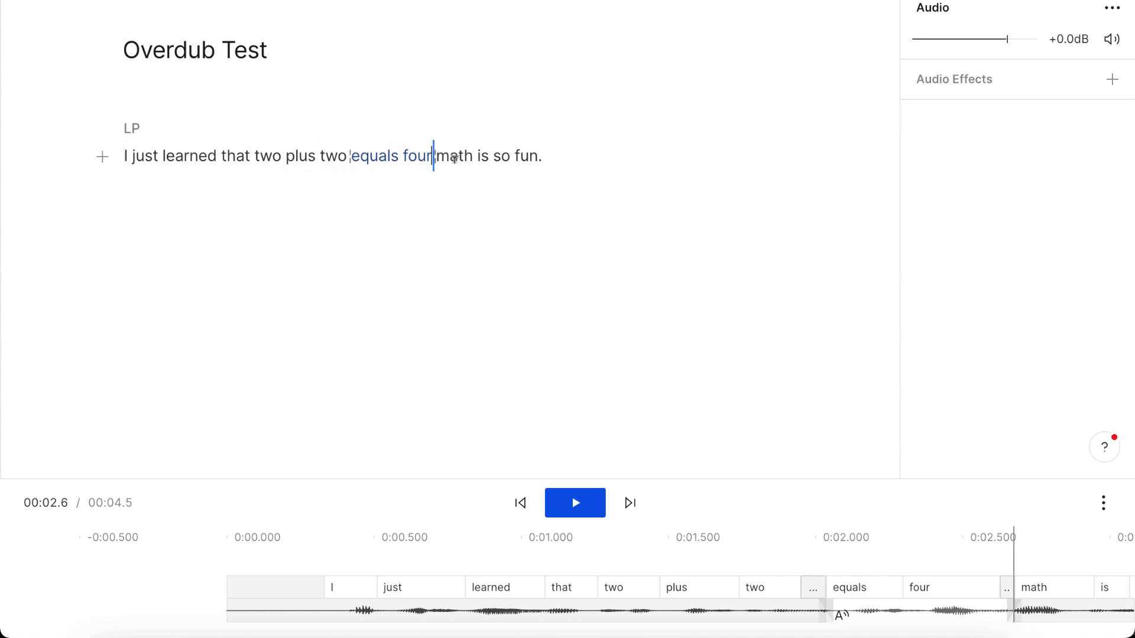
double_click(416, 156)
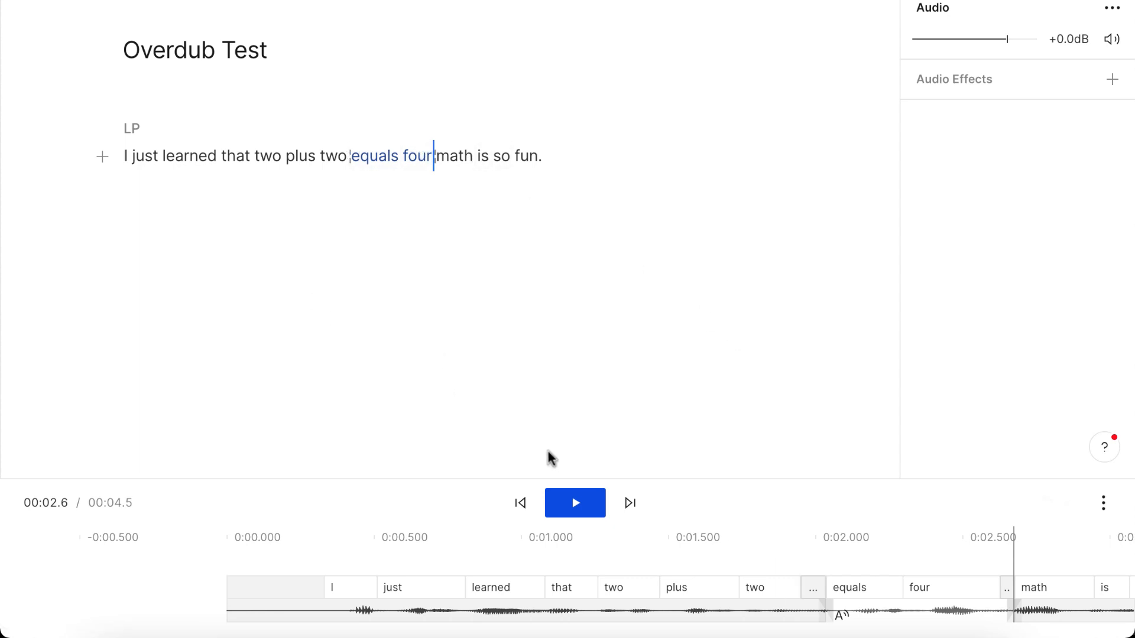
mouse_move(501, 503)
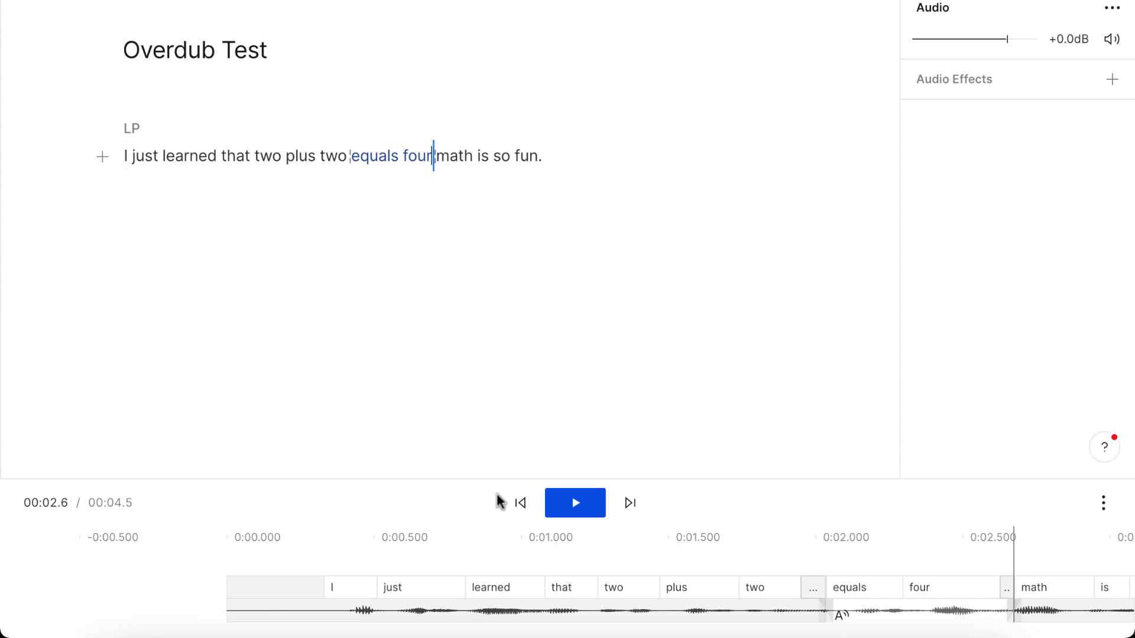
click(575, 502)
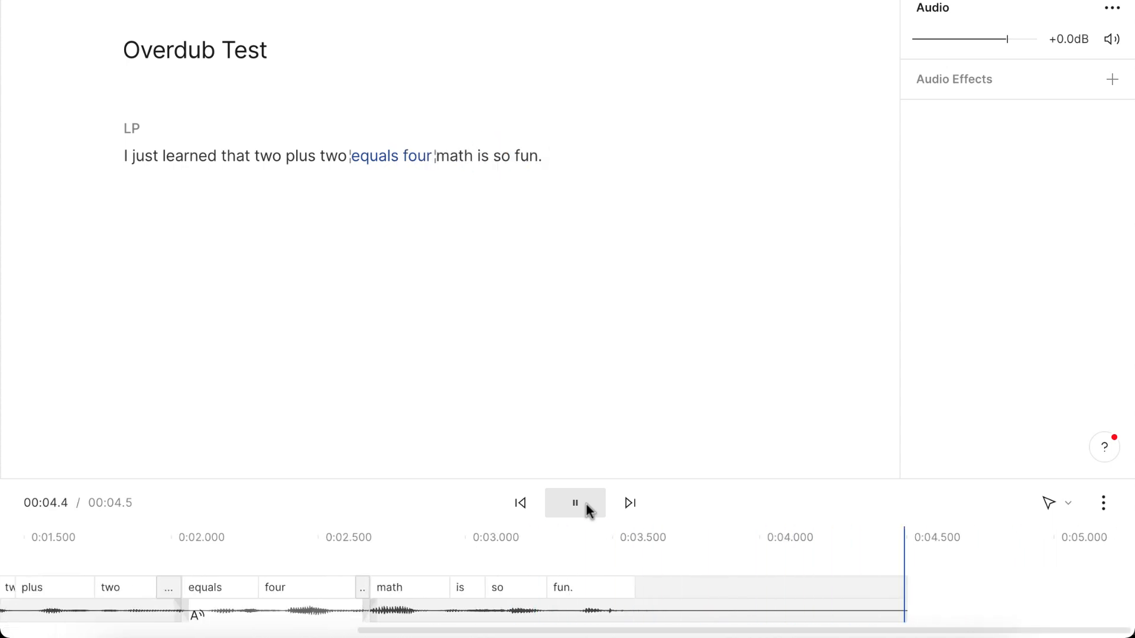
Stop playback of the edited 'equals four' sentence.
click(574, 503)
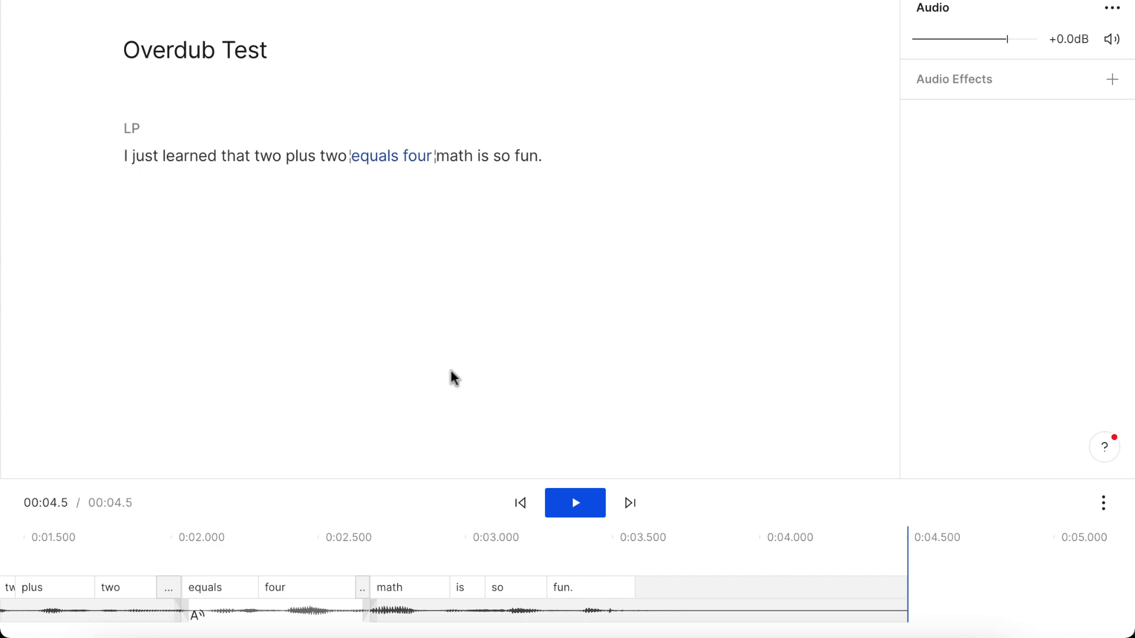
mouse_move(433, 190)
text(,)
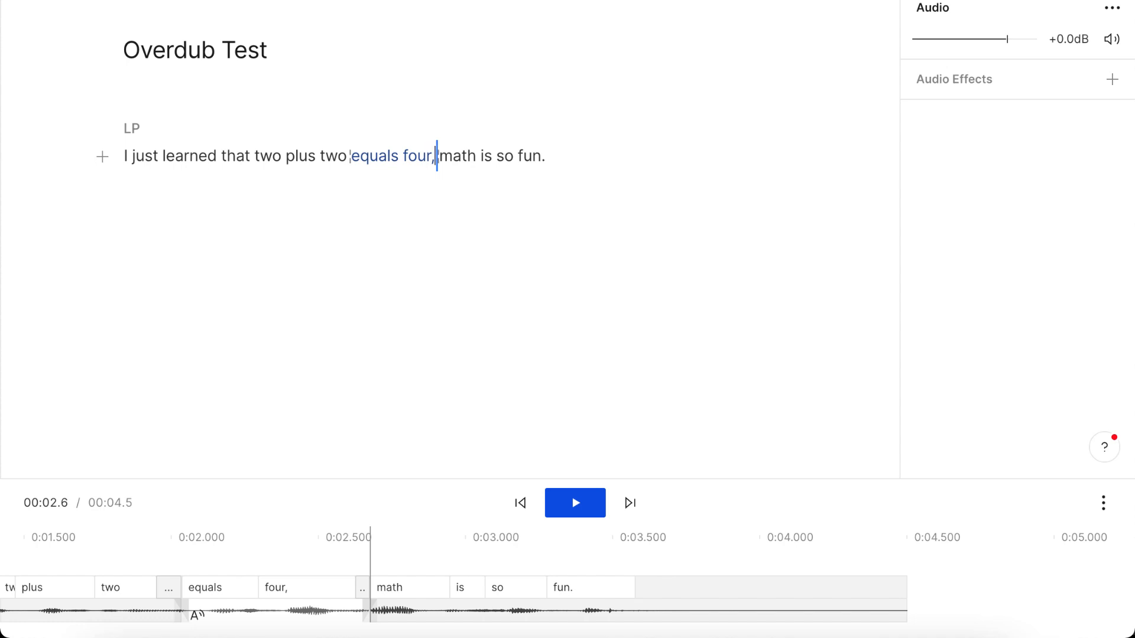
Select 'equals four,' and regenerate its overdub, triggering the 1,000-word vocabulary warning.
click(575, 503)
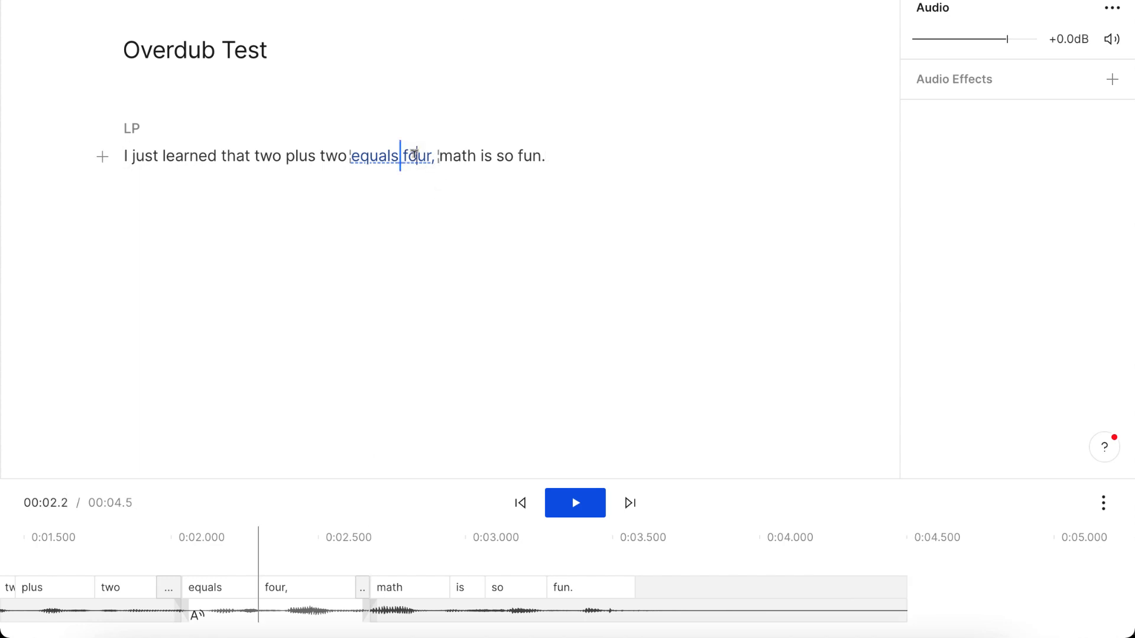
double_click(416, 155)
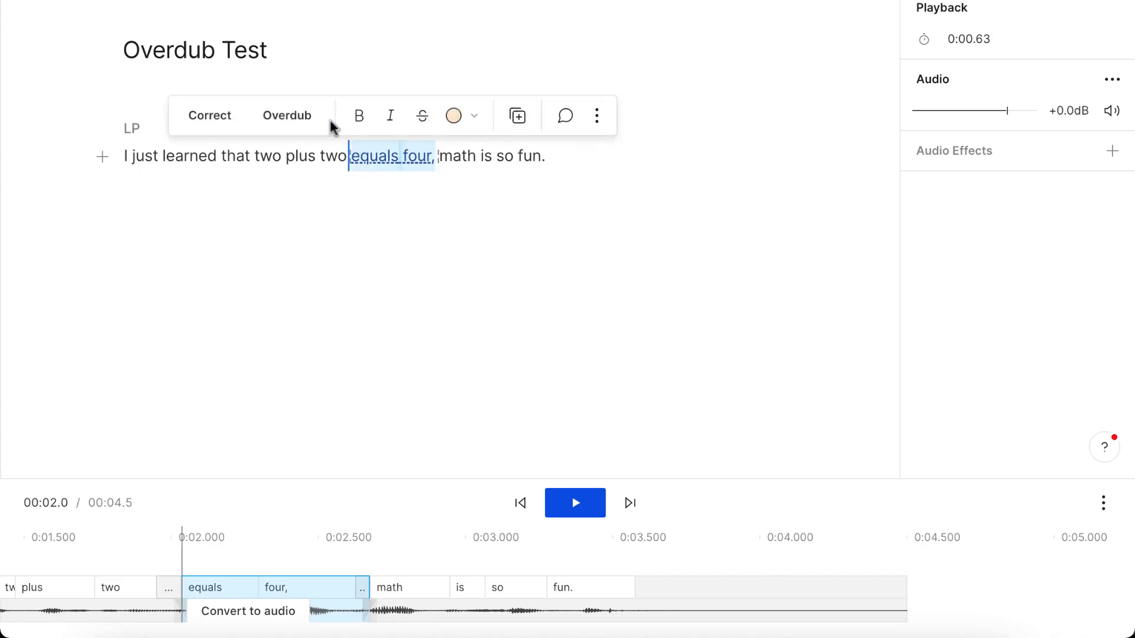
click(287, 116)
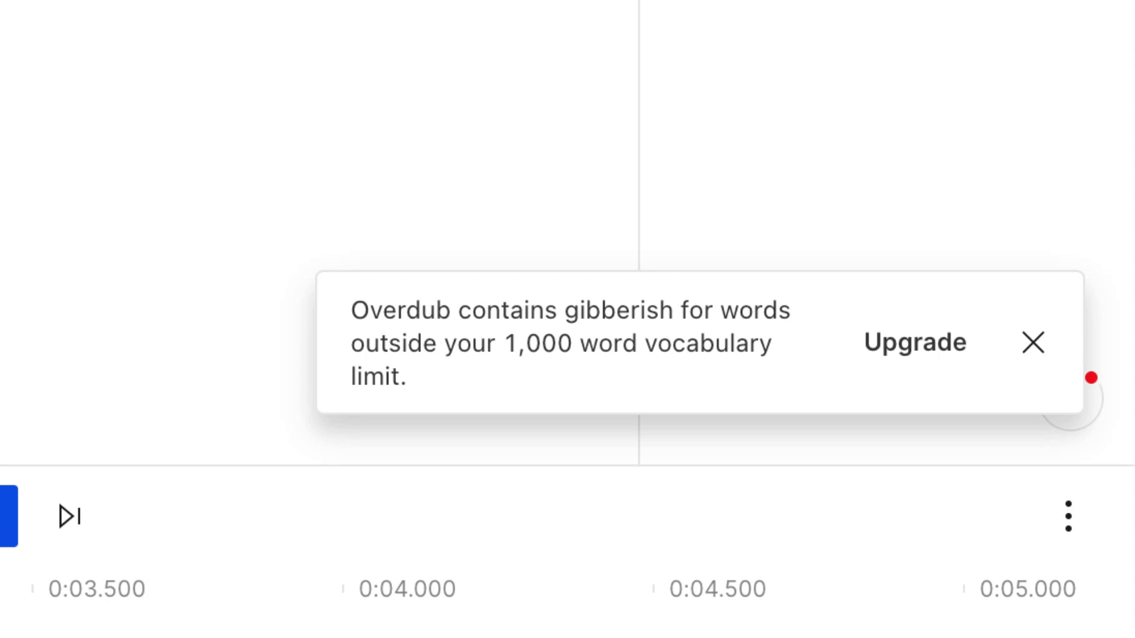
mouse_move(260, 159)
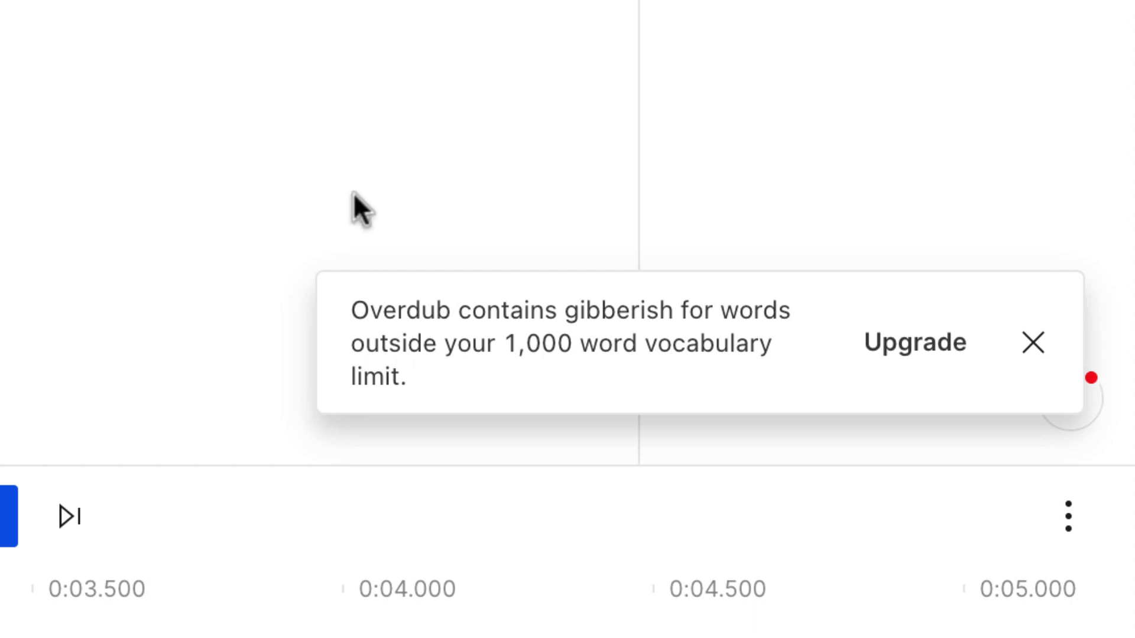
mouse_move(384, 355)
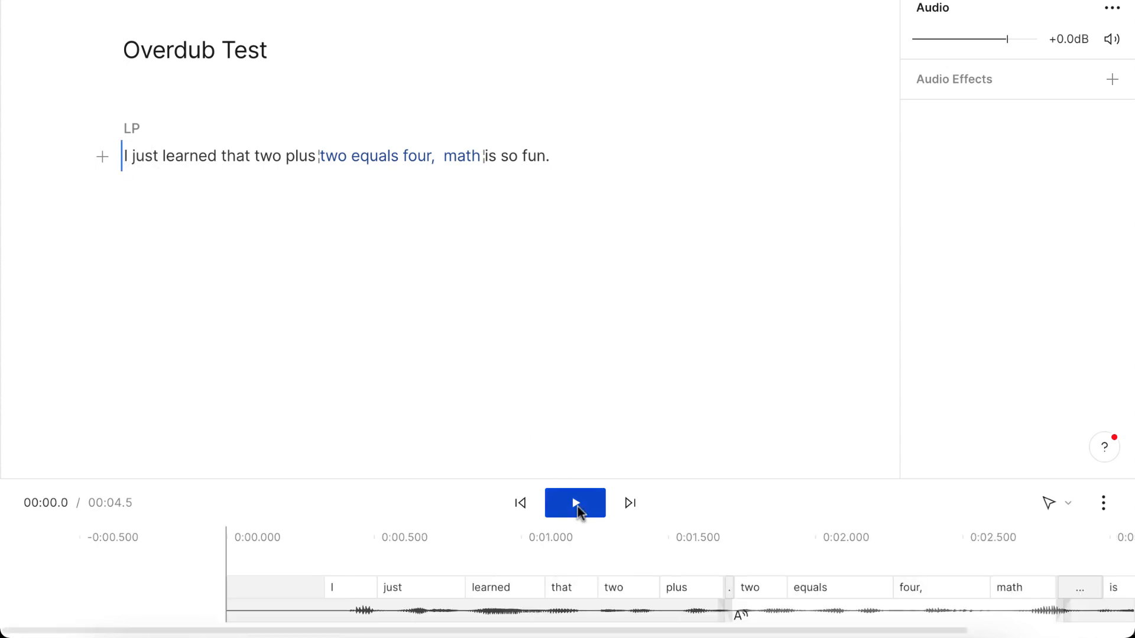
click(574, 502)
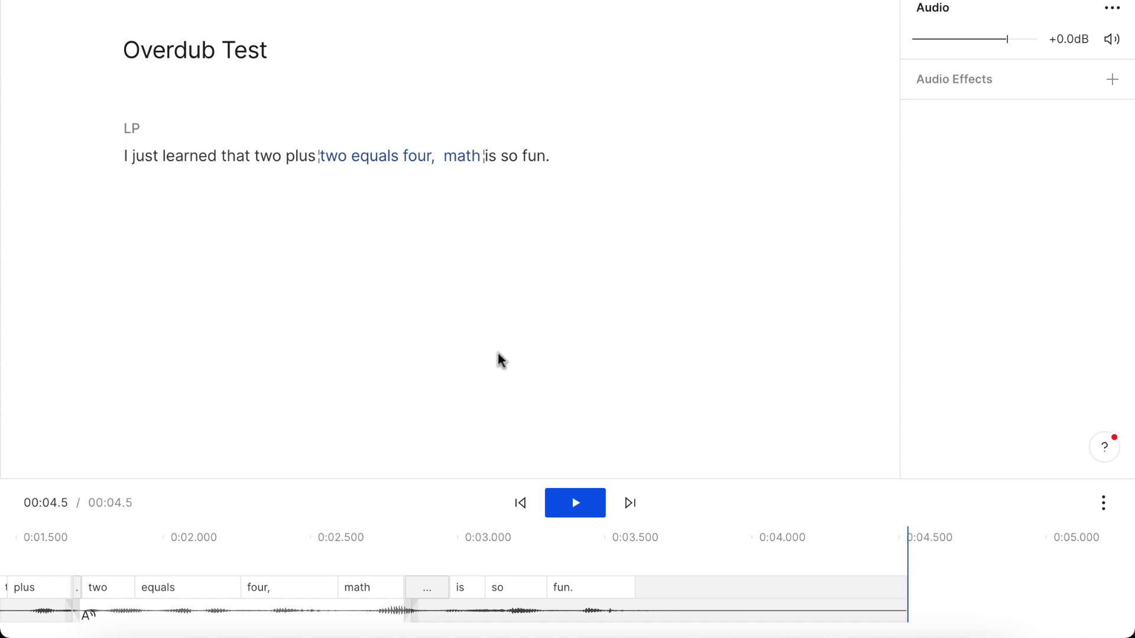
mouse_move(295, 204)
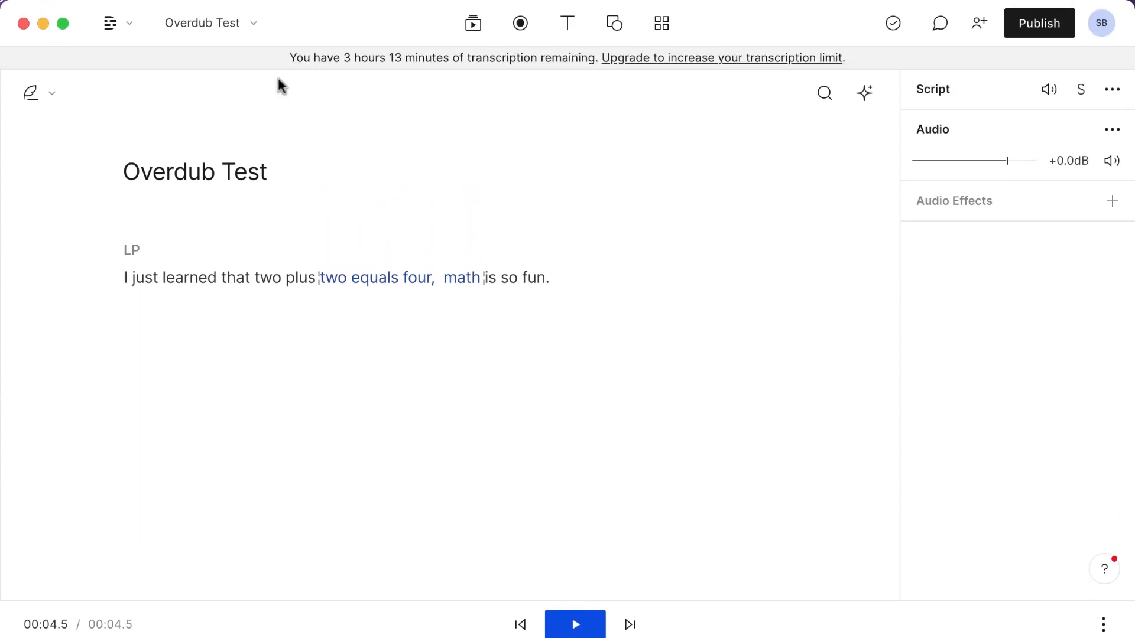
mouse_move(228, 116)
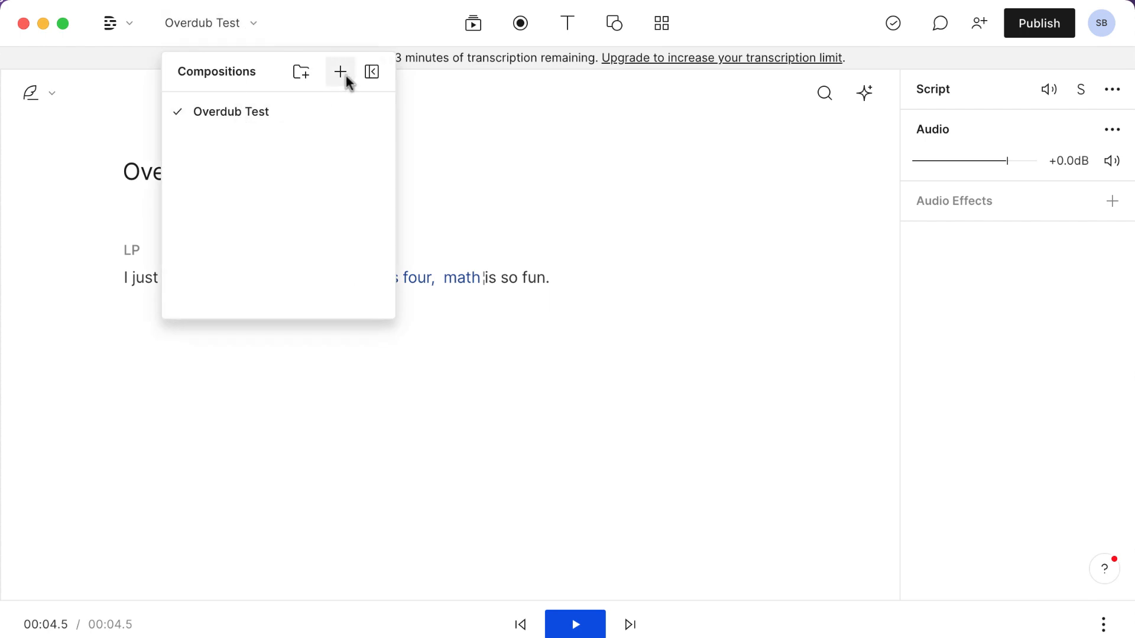
Add a new composition named 'Test 2' from the Compositions list.
click(341, 71)
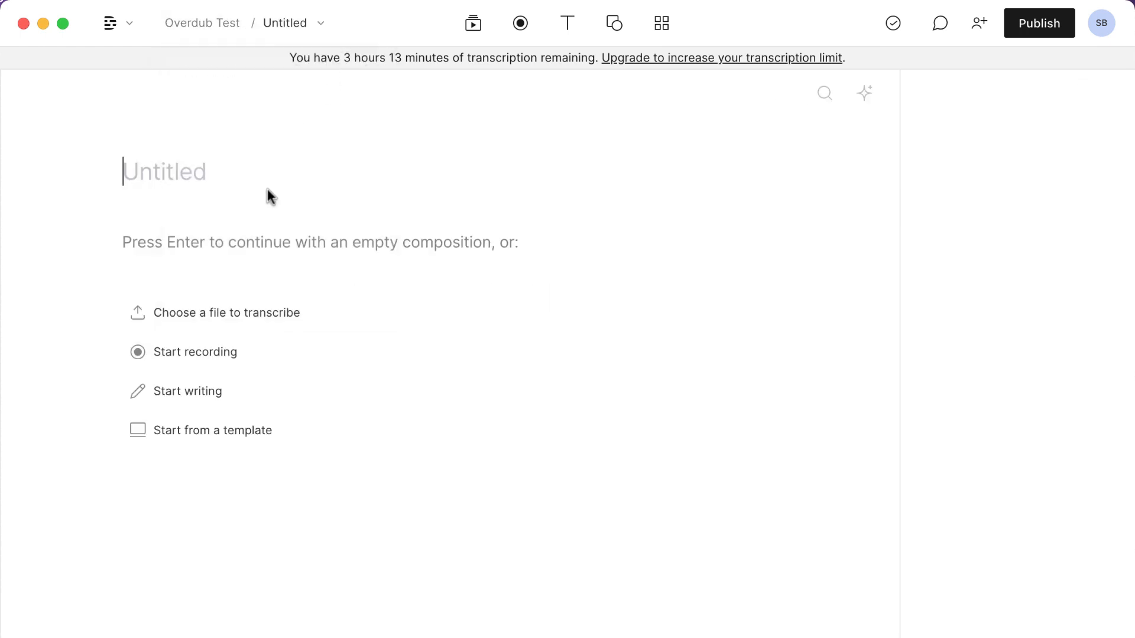
text(Test 2)
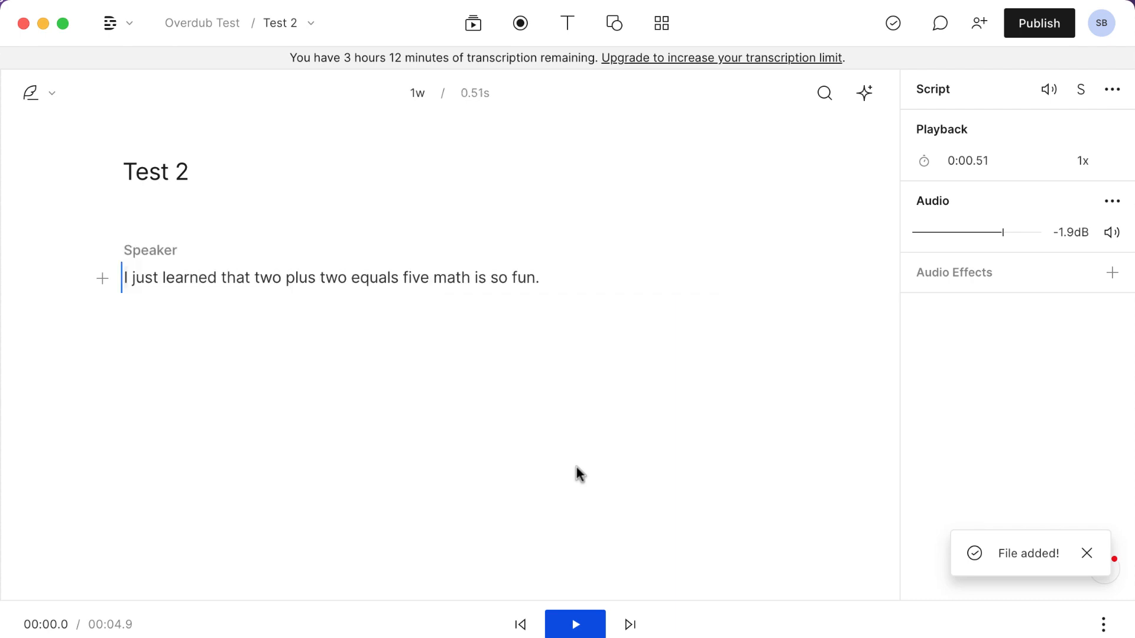
mouse_move(573, 599)
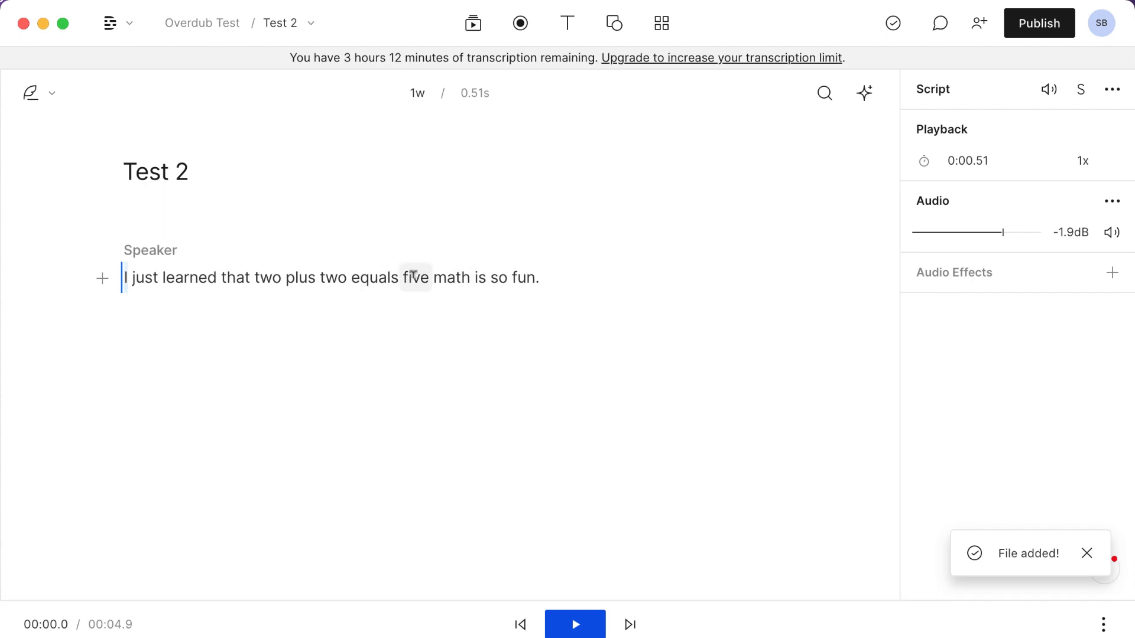
Set the speaker to LP and overdub 'five' with 'four,' in Test 2.
double_click(415, 277)
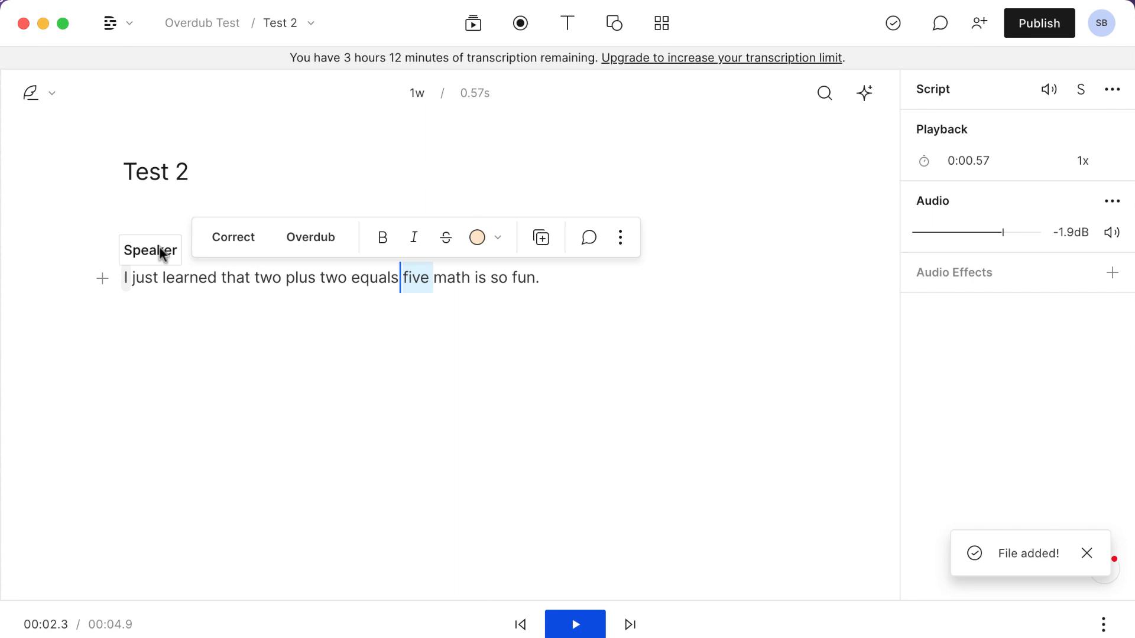
click(150, 249)
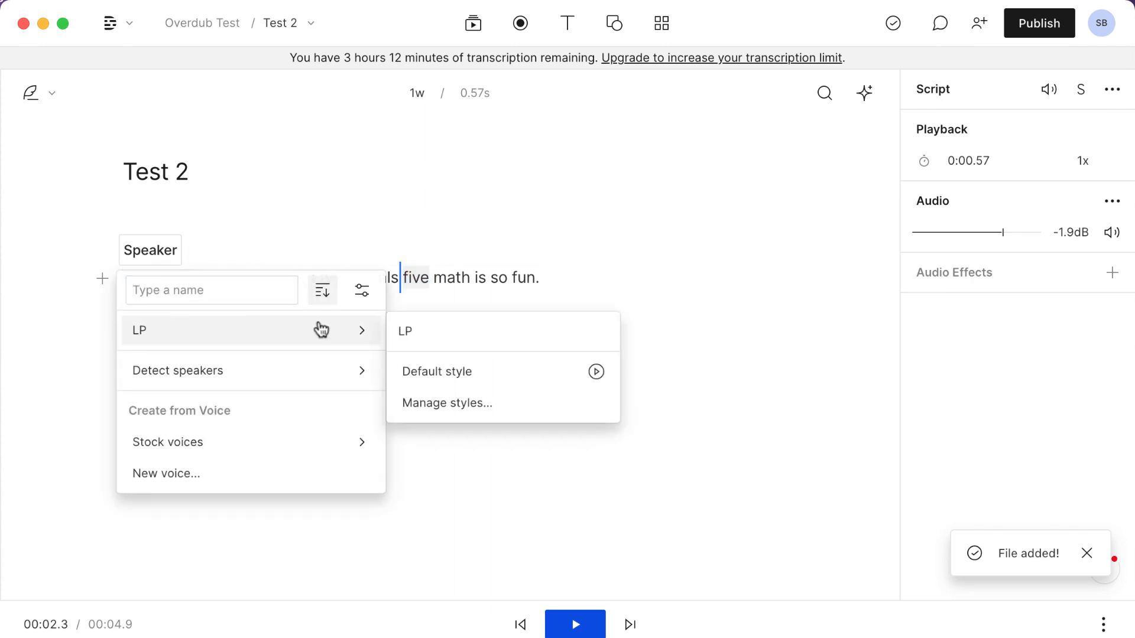
mouse_move(408, 340)
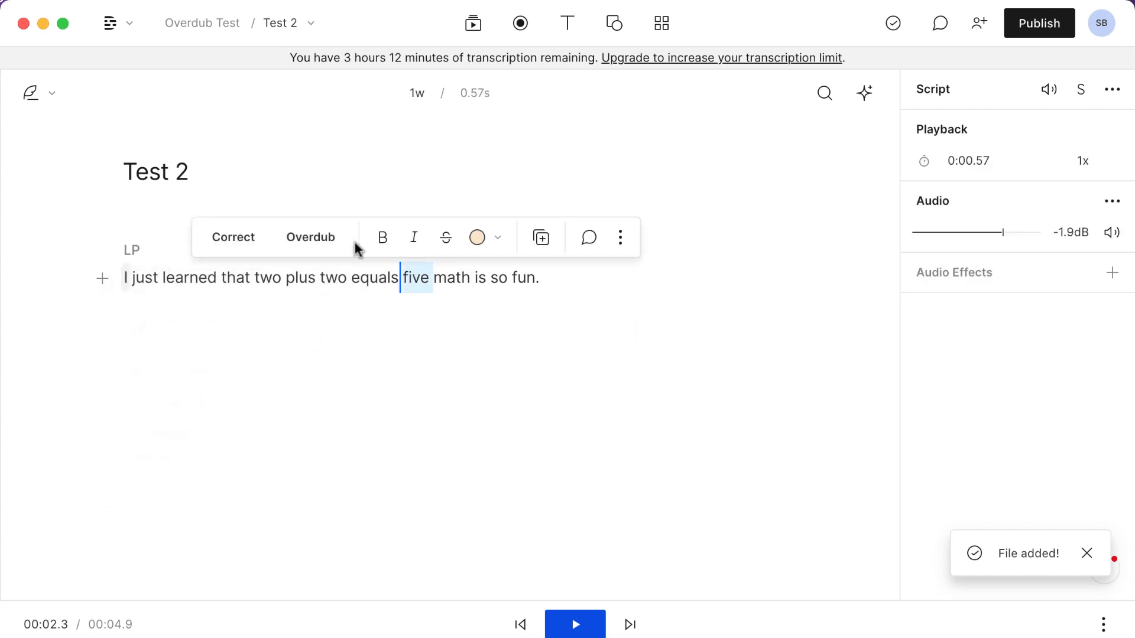
click(310, 237)
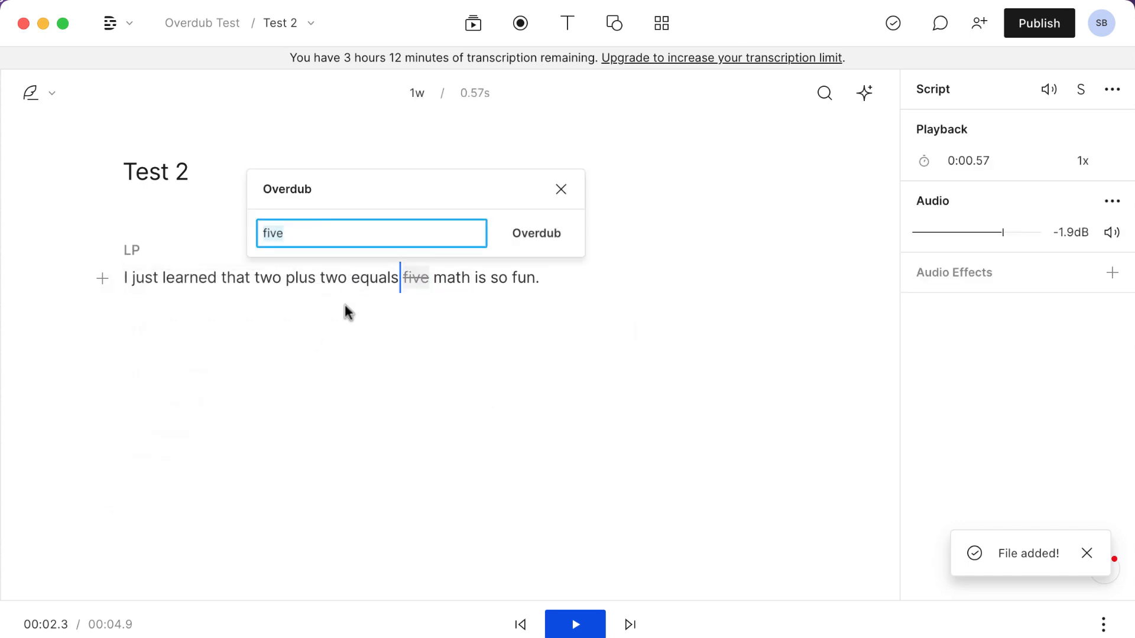
text(four,)
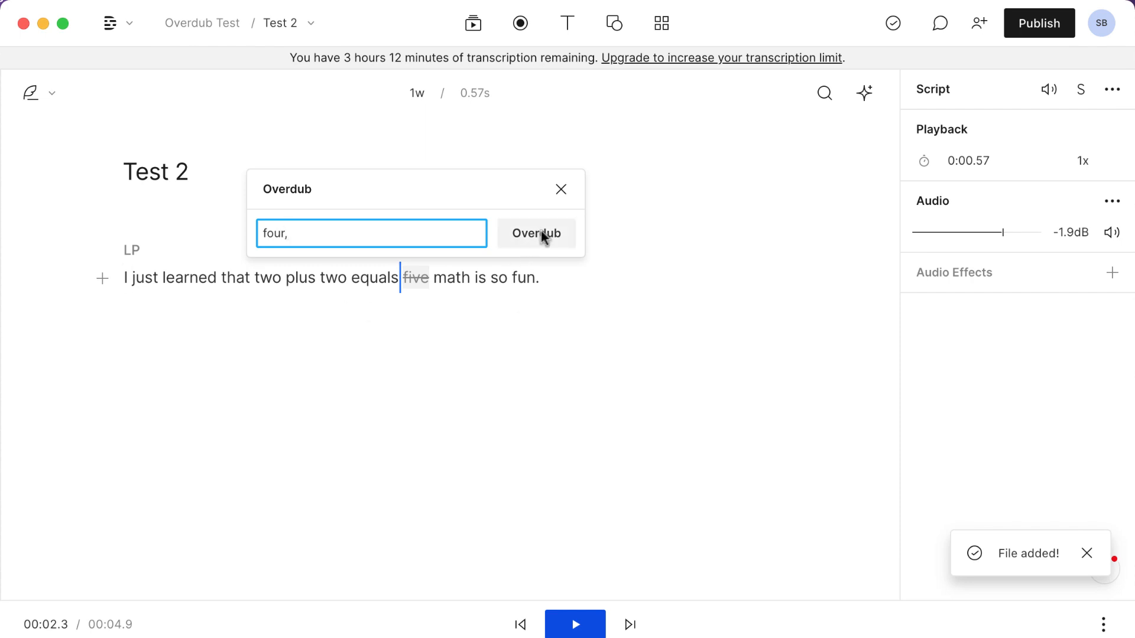
click(536, 233)
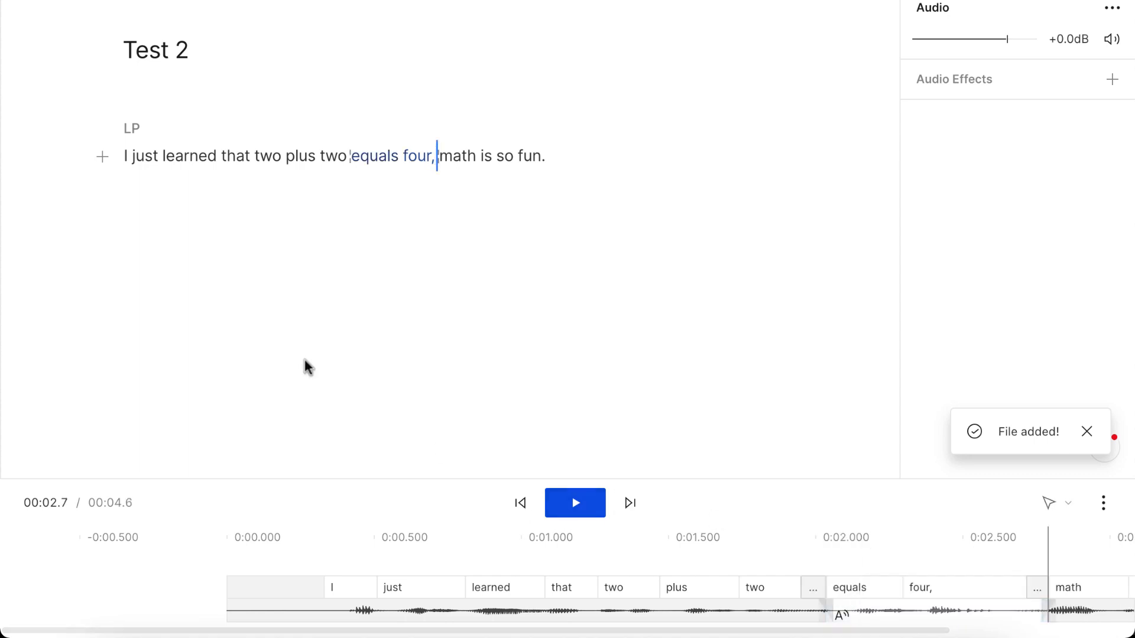
click(575, 504)
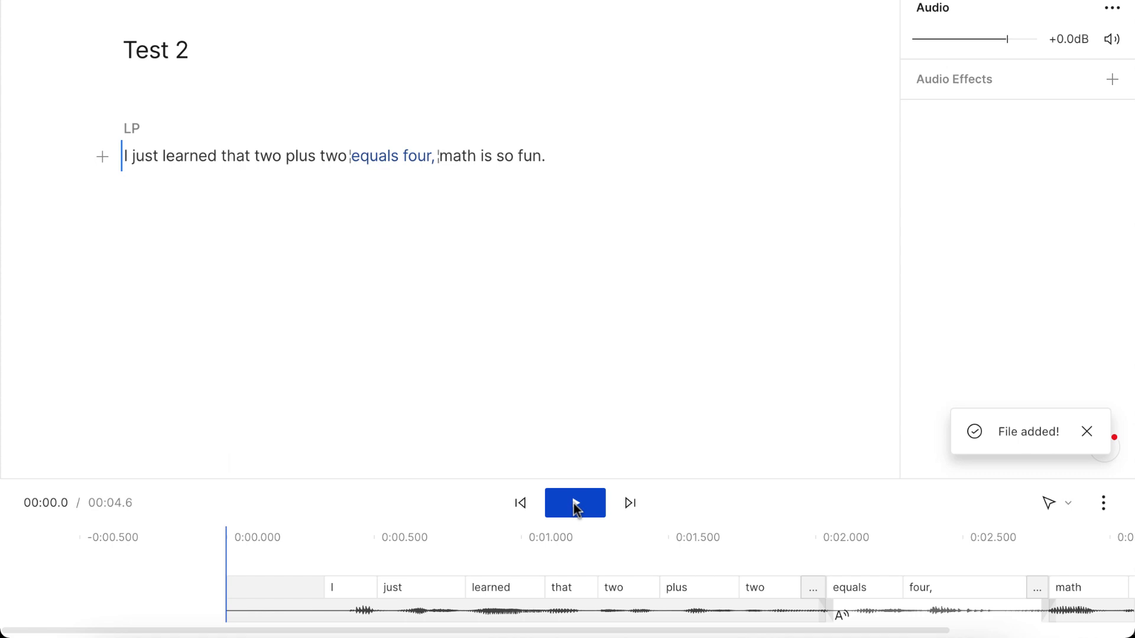
click(574, 502)
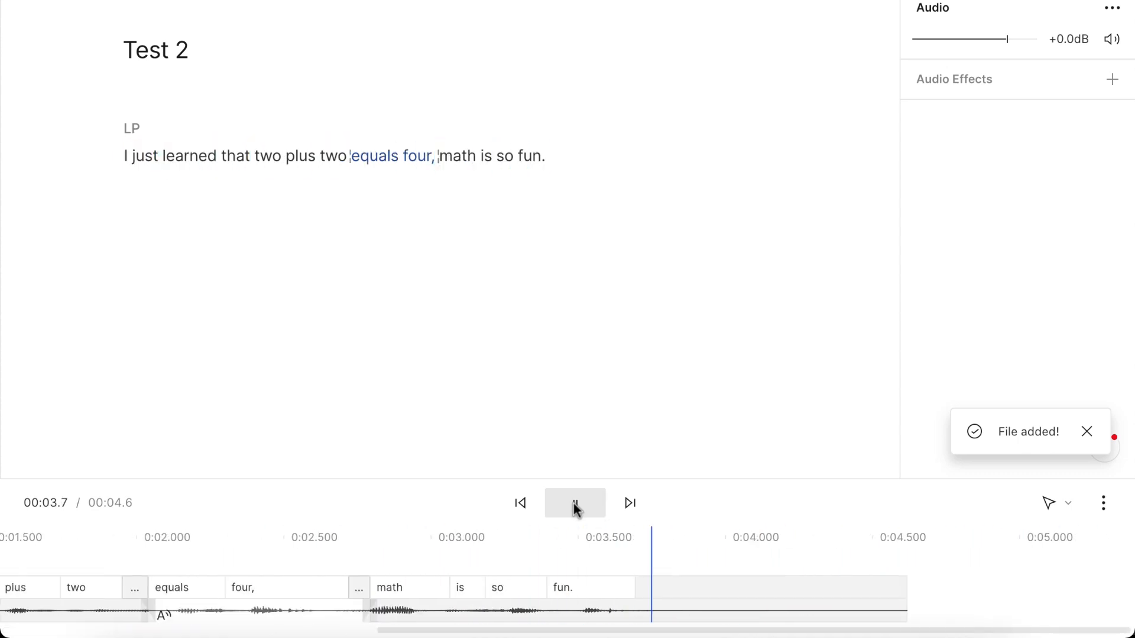
click(574, 503)
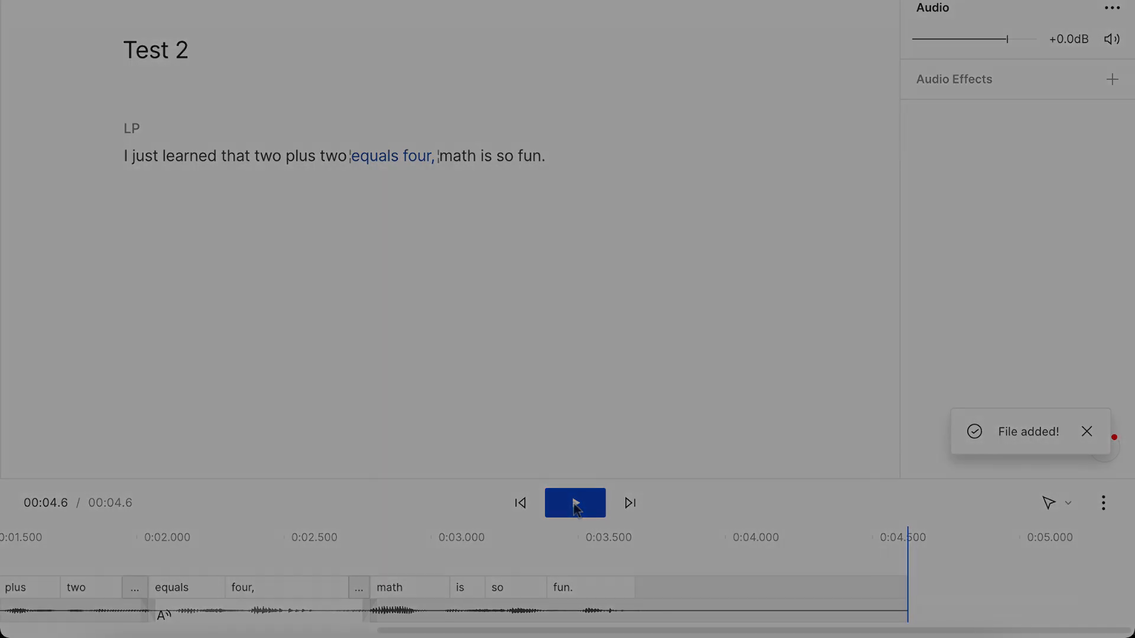
click(575, 503)
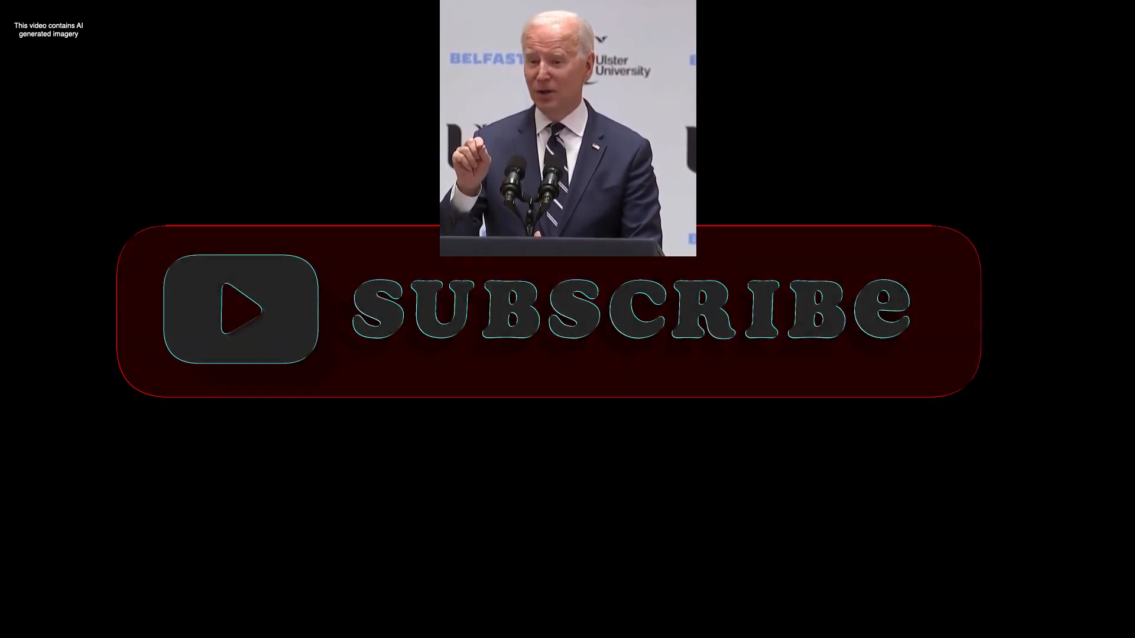